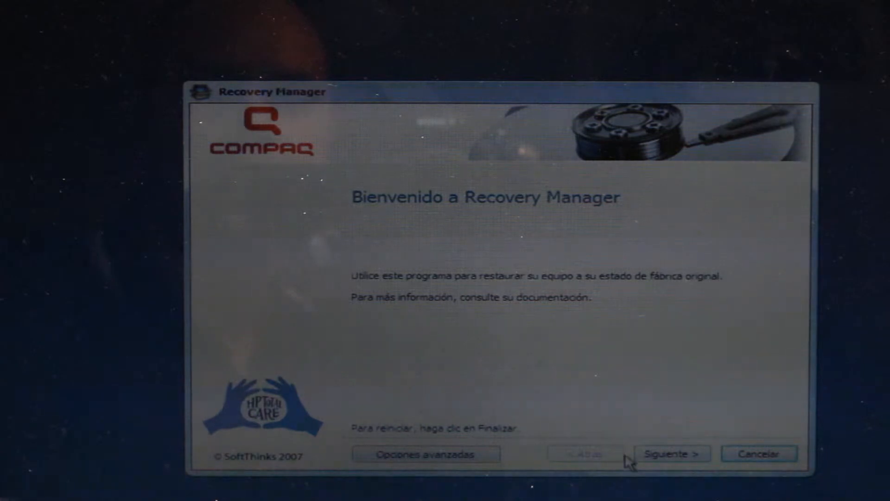
Step: Advance from the Recovery Manager welcome page to the Microsoft System Restore question
left_click(671, 453)
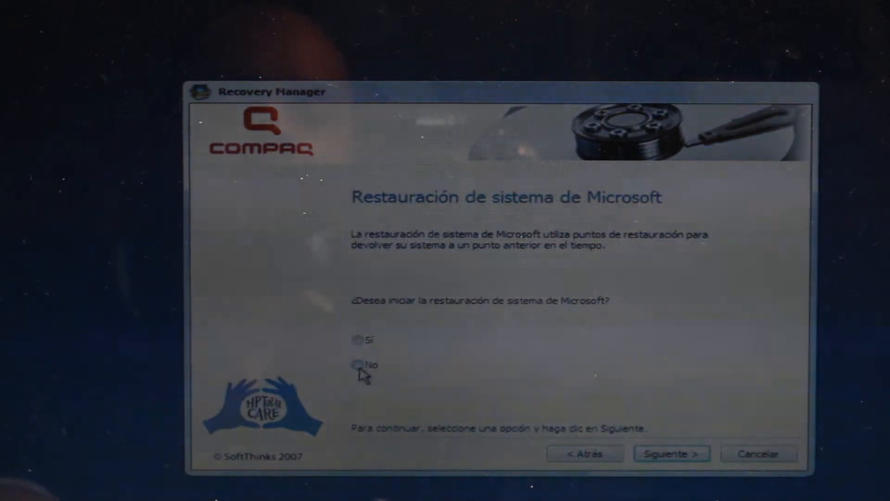
Step: Answer No to starting Microsoft system restore
left_click(358, 365)
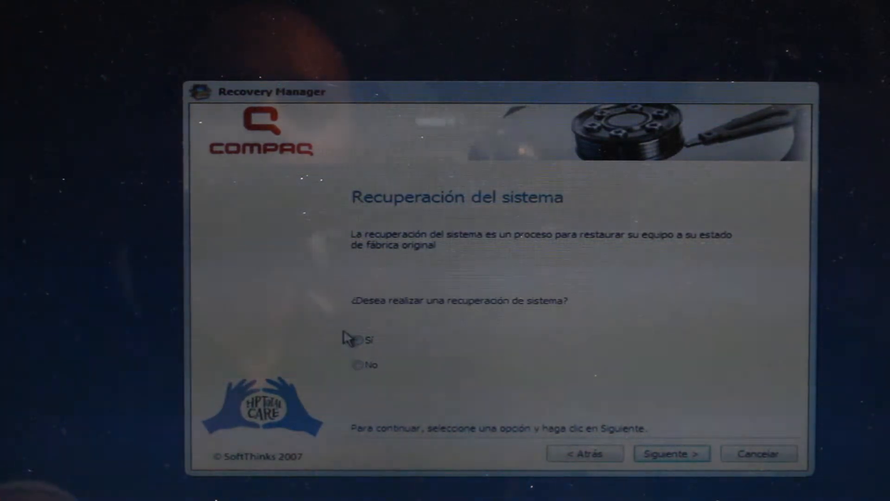
Step: Answer Sí to performing system recovery and reach the factory-restore backup question
left_click(357, 340)
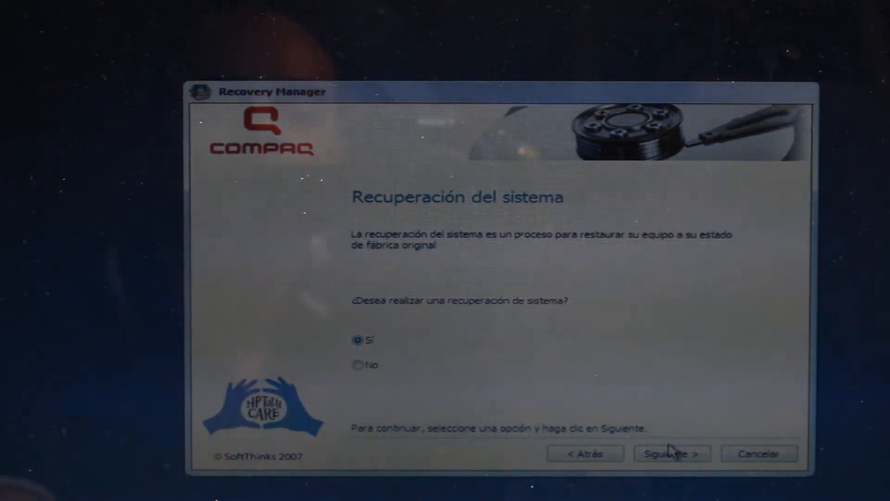
left_click(670, 454)
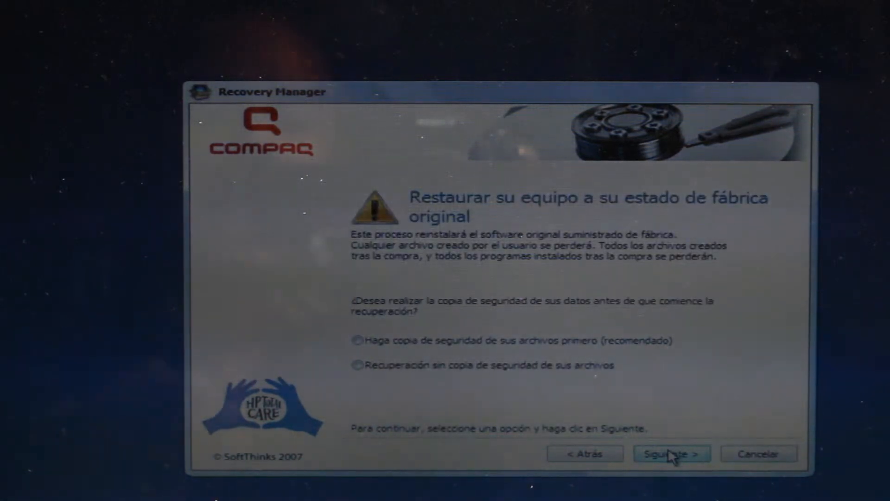